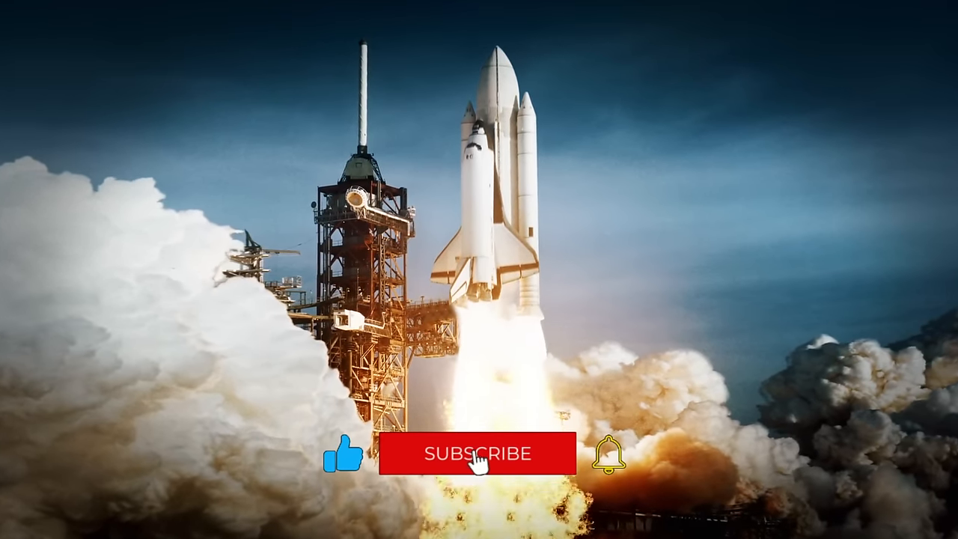
{"action": "left_click", "coordinate": [476, 452]}
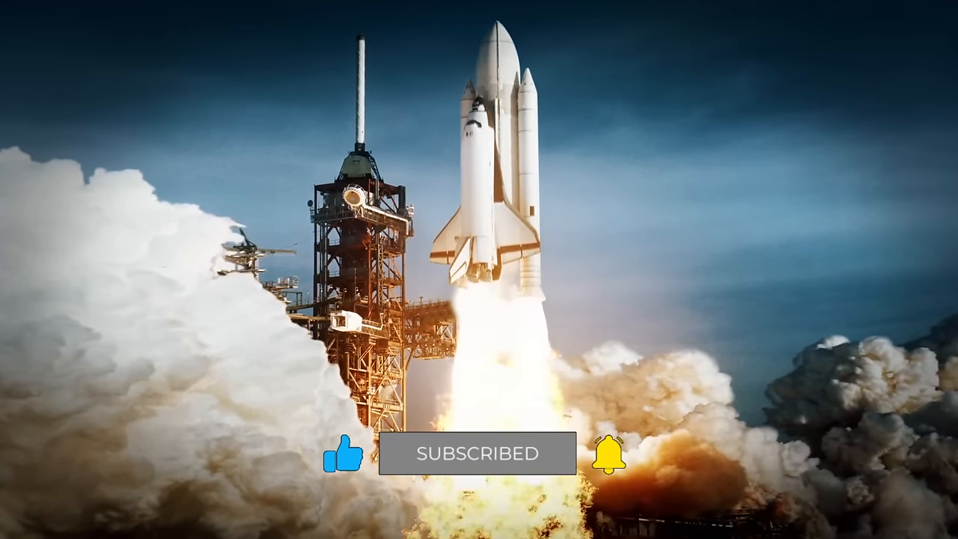